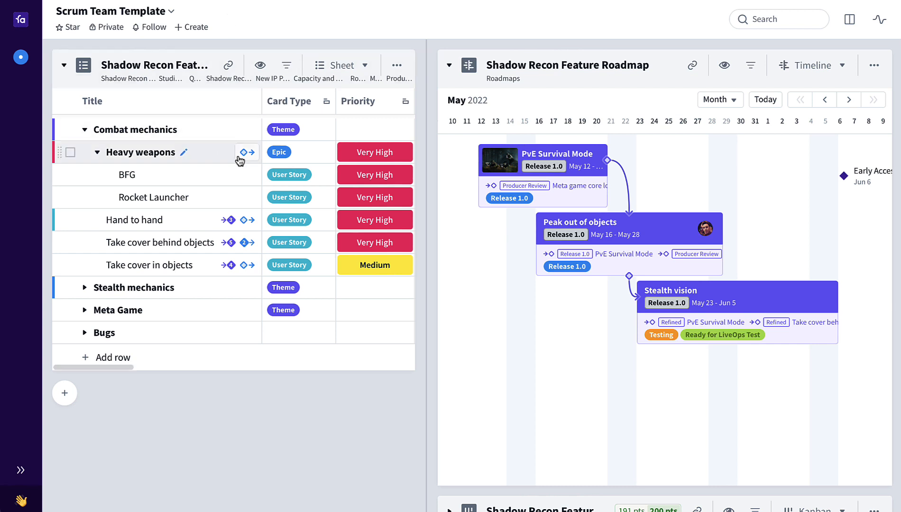
mouse_move(238, 197)
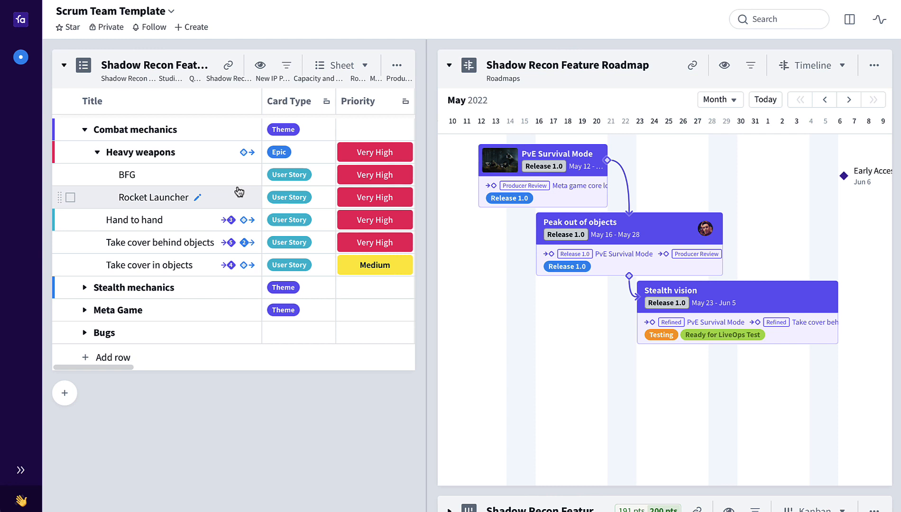
mouse_move(583, 183)
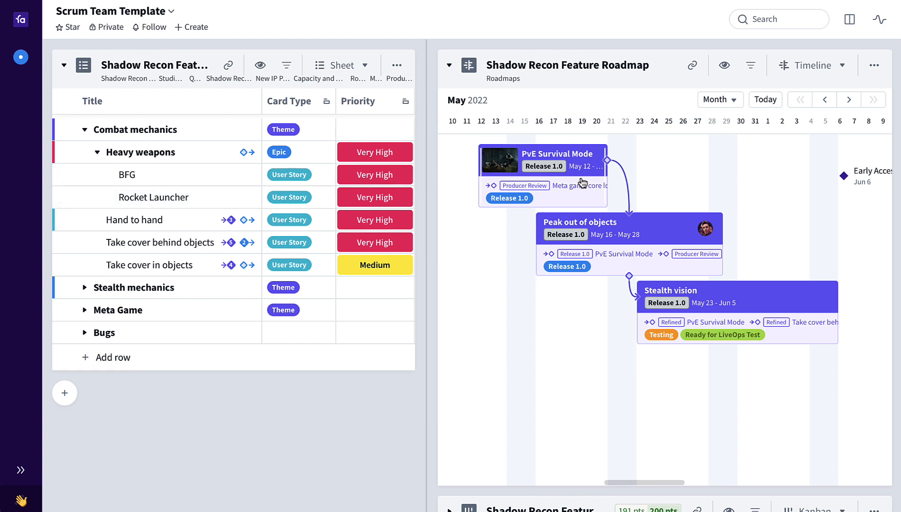
Collapse the feature roadmap and expand the sprint Kanban board, revealing estimation points in the sheet
left_click(450, 65)
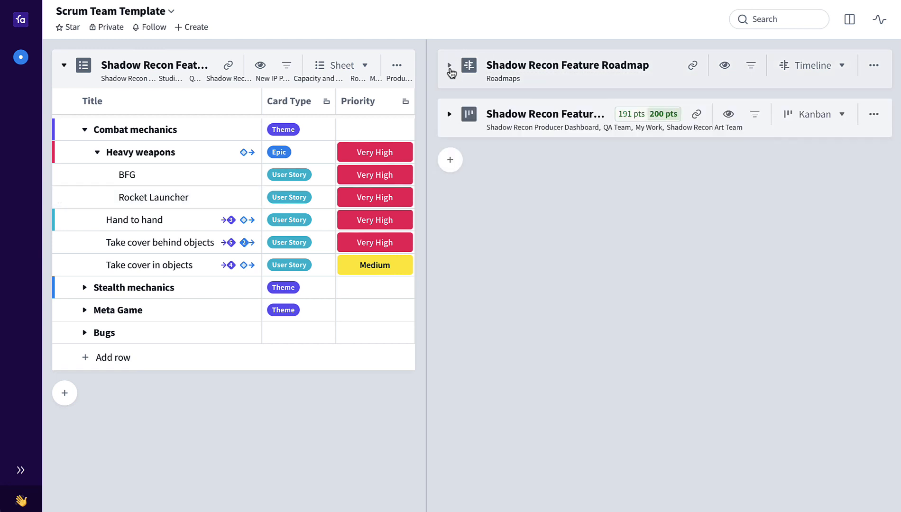
left_click(450, 113)
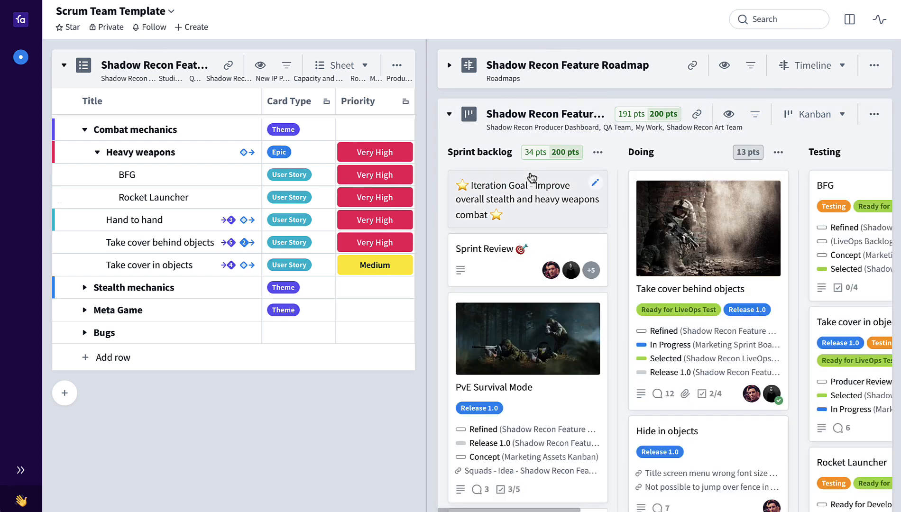
mouse_move(226, 175)
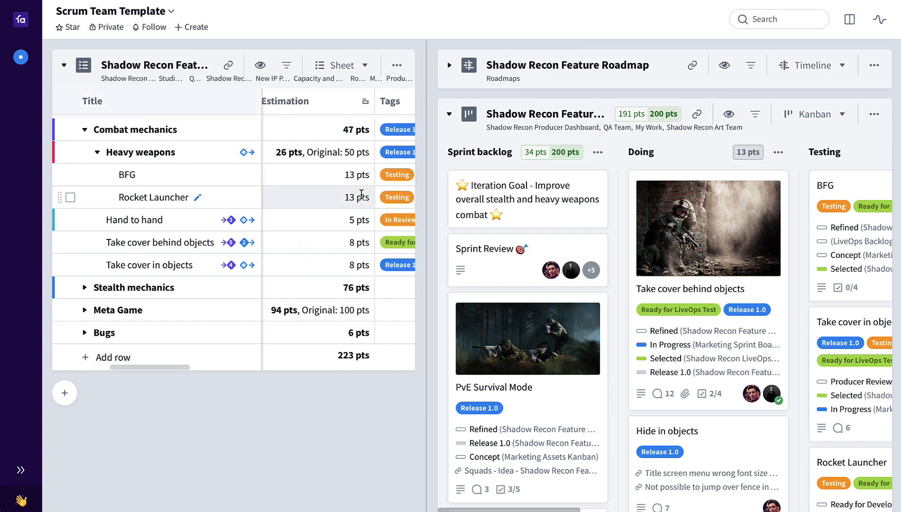
scroll("right", 3)
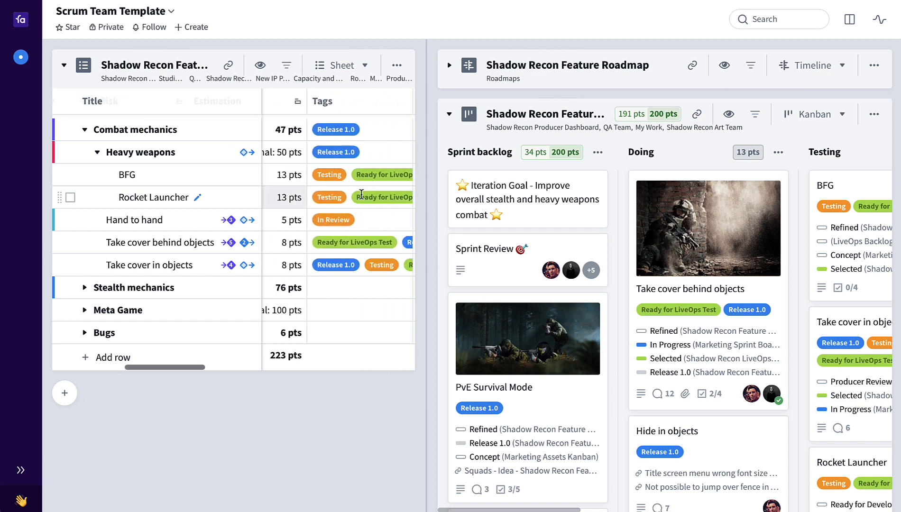
mouse_move(370, 219)
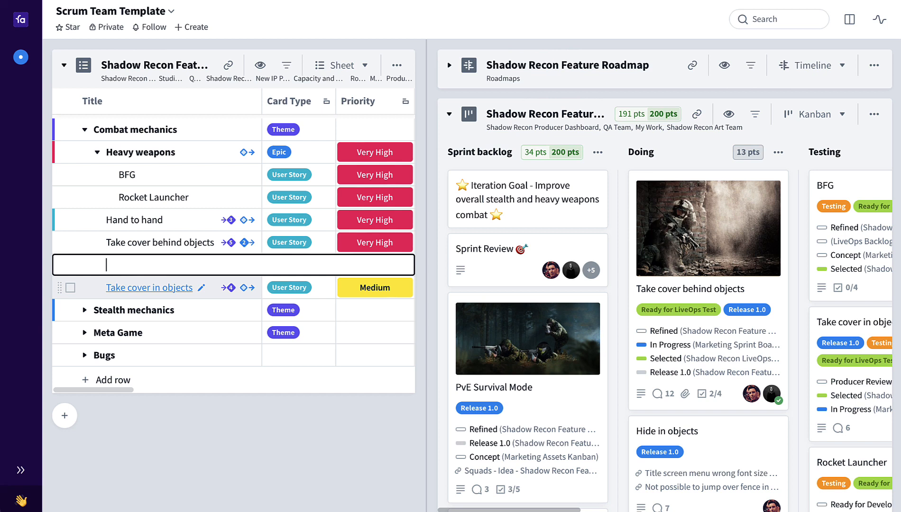
Add a 'New Feature' row under Combat mechanics as a User Story estimated at 8 pts
type("New")
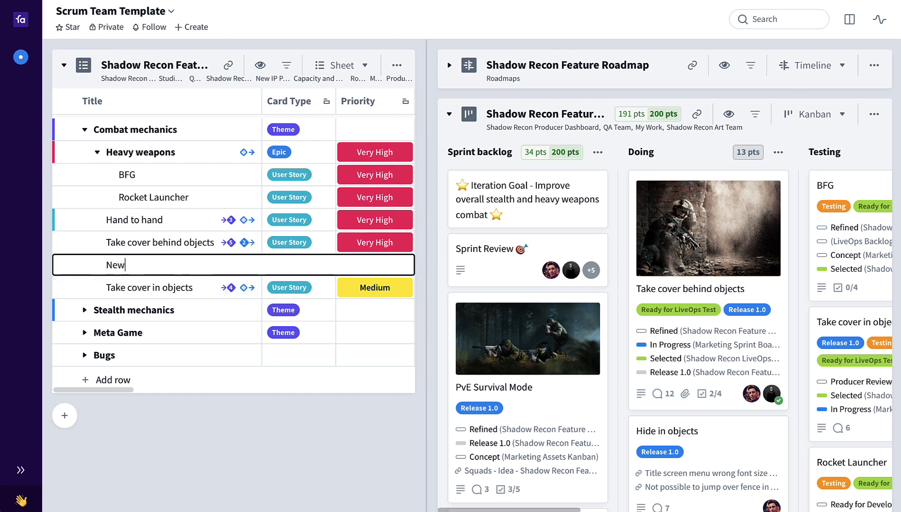
type("Feature")
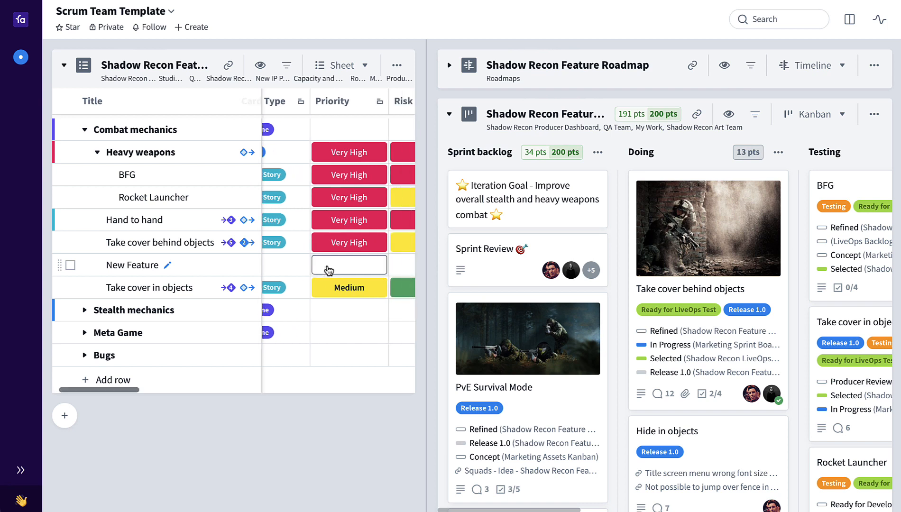
left_click(349, 265)
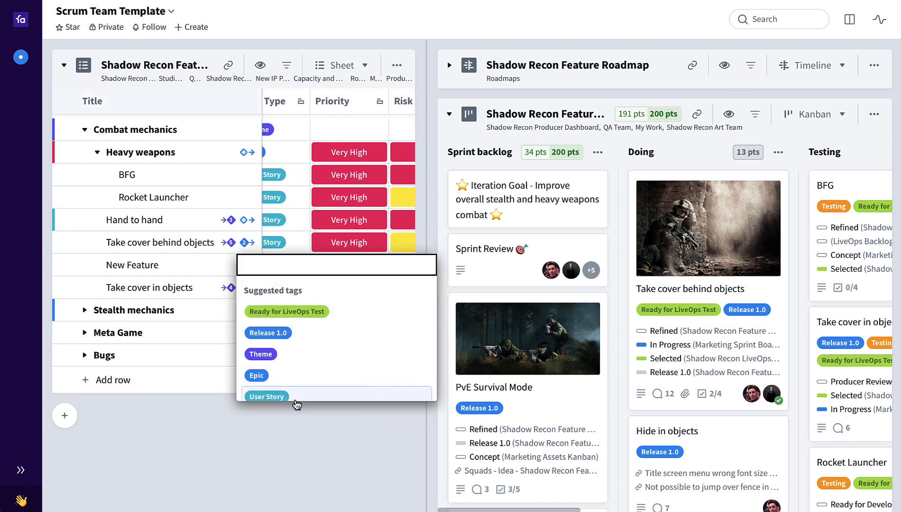
left_click(349, 264)
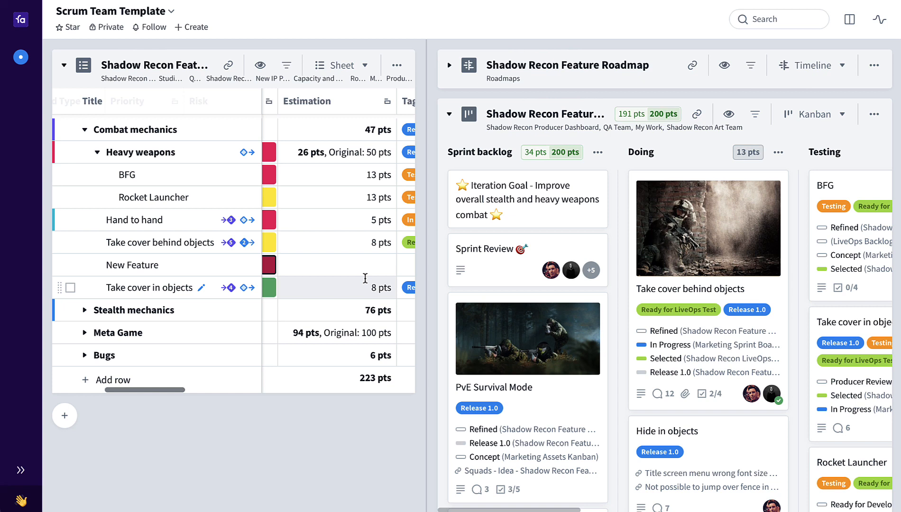
left_click(336, 265)
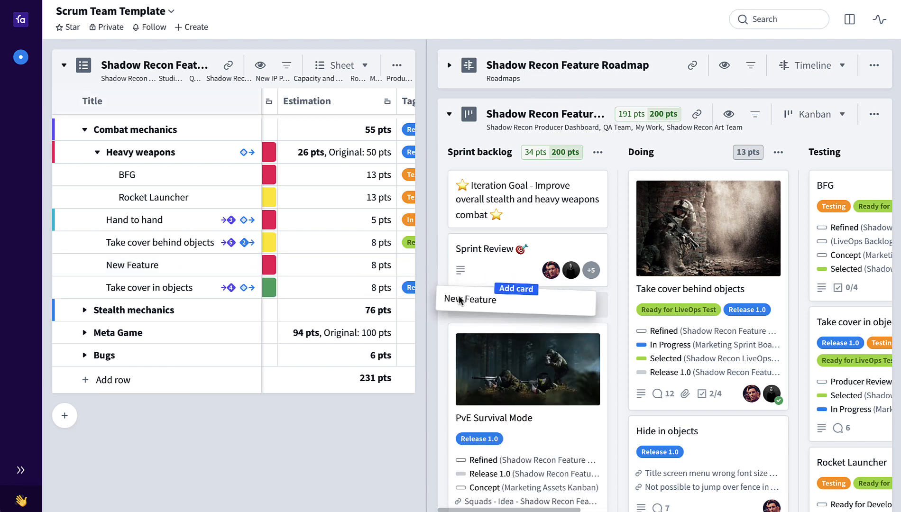
Drop New Feature into the Sprint backlog, bringing it to 42 of 200 pts
left_click(515, 289)
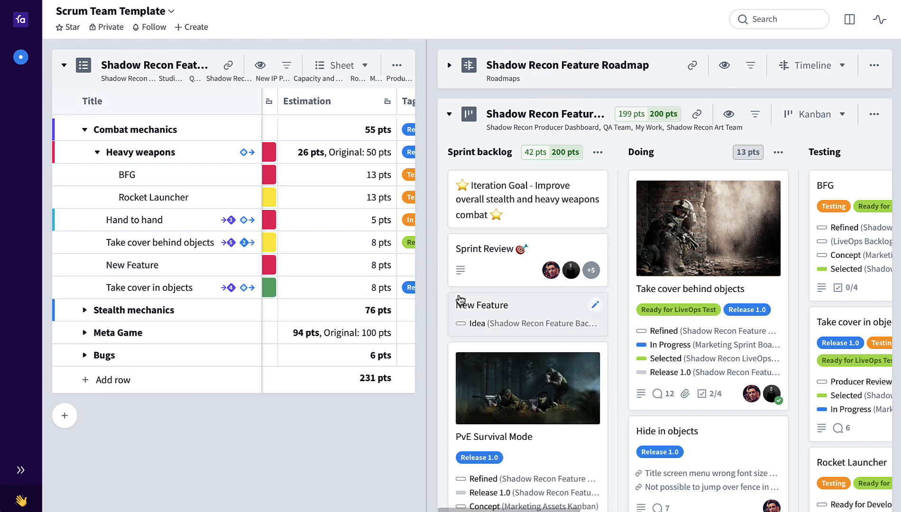
mouse_move(539, 332)
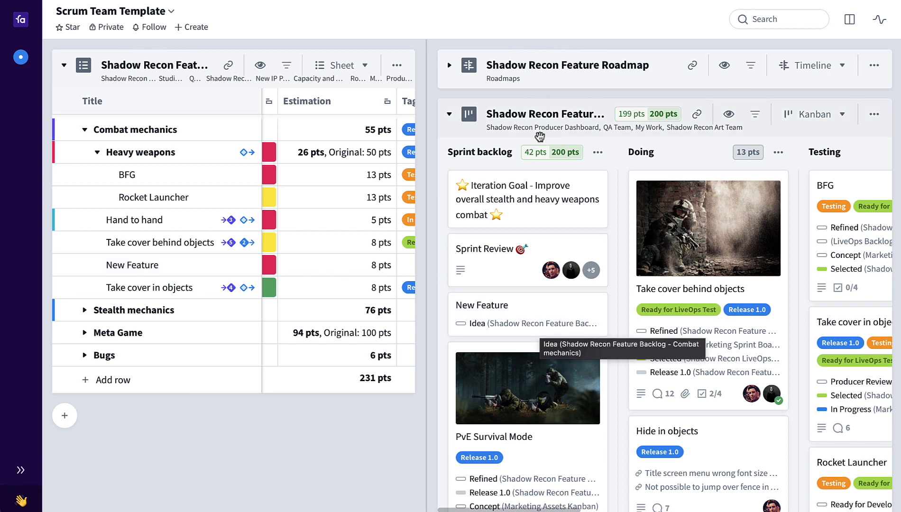
mouse_move(541, 127)
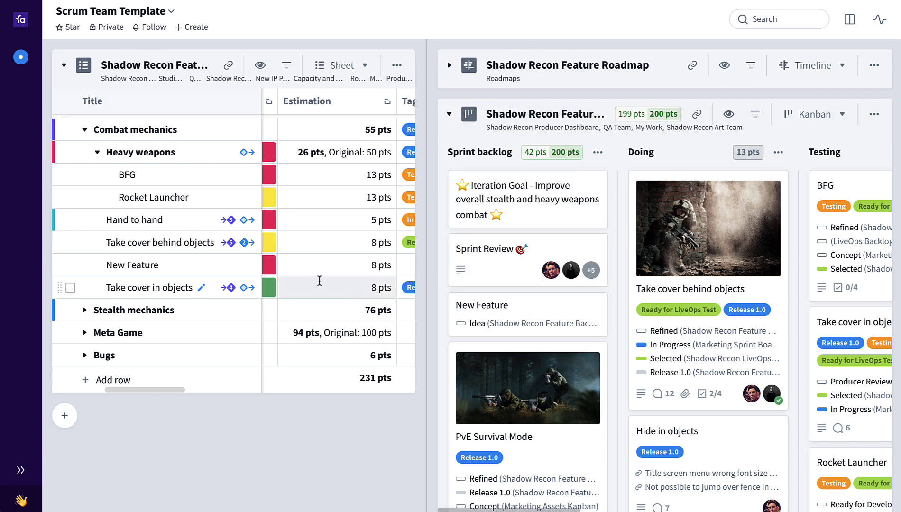
Move New Feature through Doing, Testing, Producer Review and Ready for Release into Deployed and Live, marked Done
scroll("right", 3)
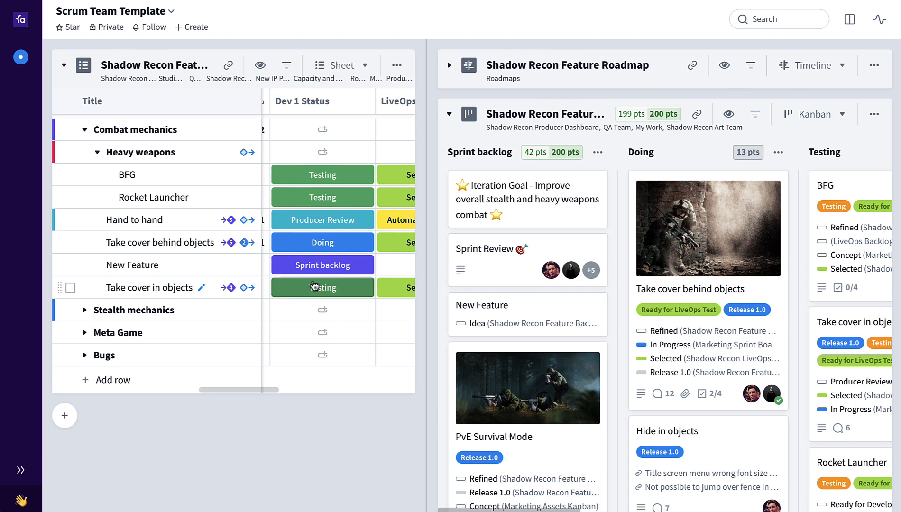
mouse_move(131, 265)
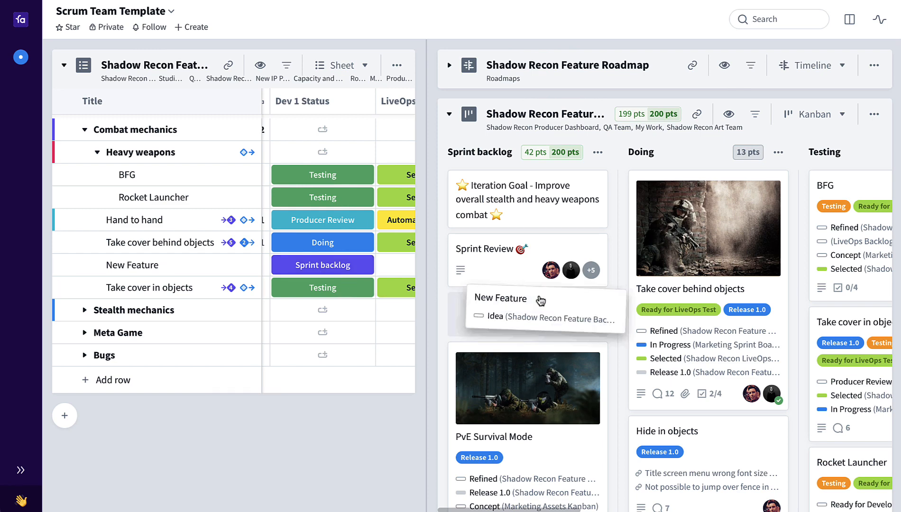
left_click(322, 265)
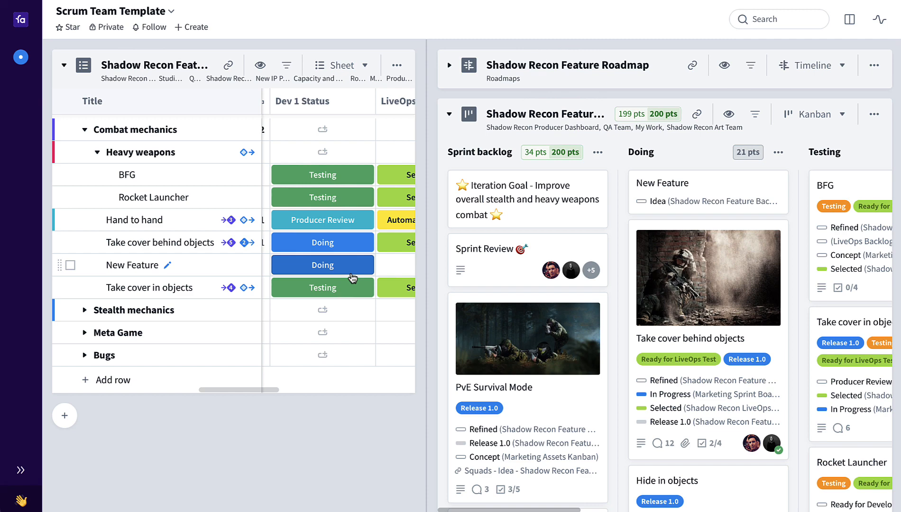
scroll("right", 3)
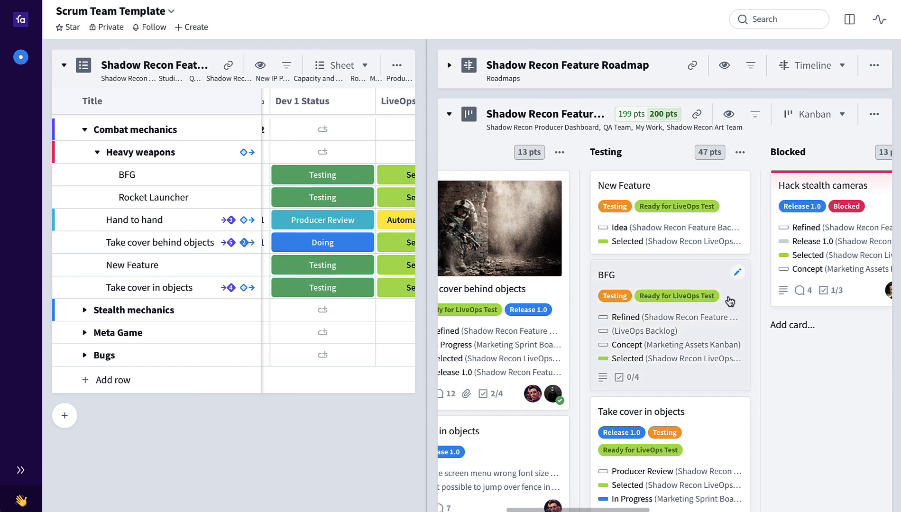
scroll("right", 3)
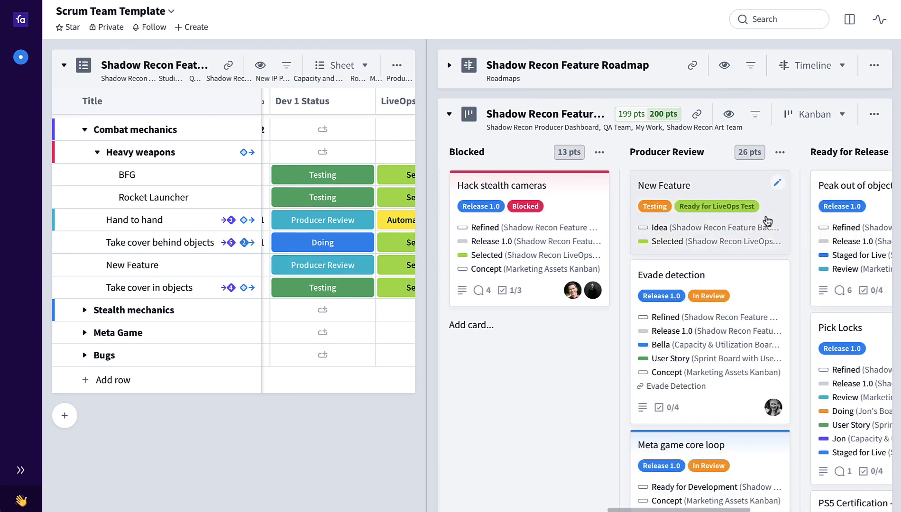
scroll("right", 3)
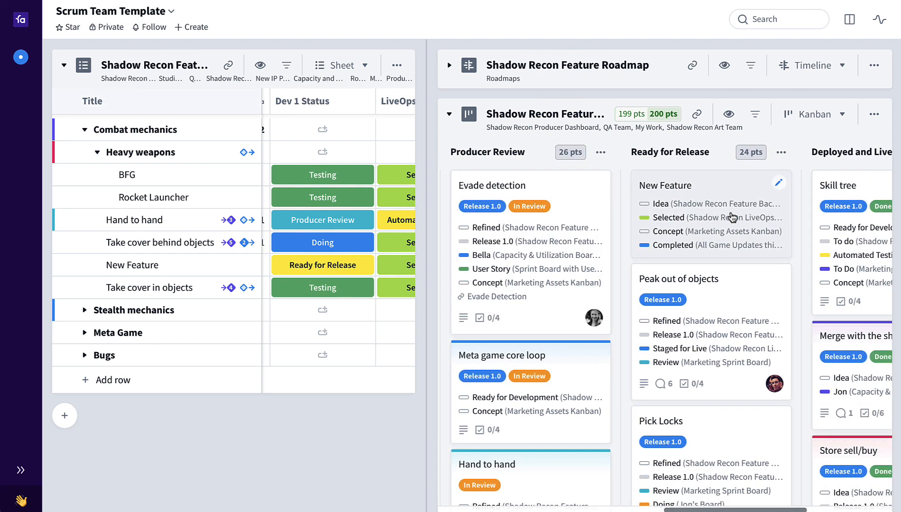
scroll("right", 3)
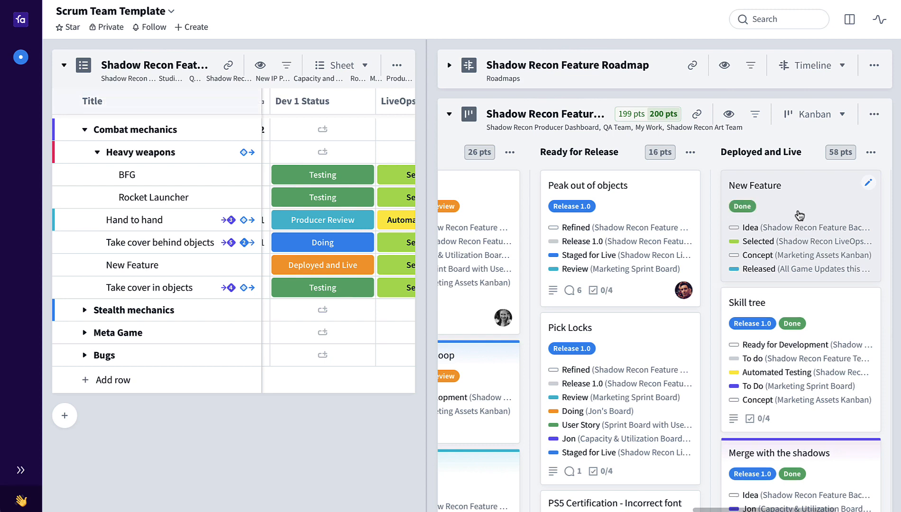
Reopen the feature roadmap and scroll to the New Feature bar scheduled May 26 – Jun 5
left_click(450, 64)
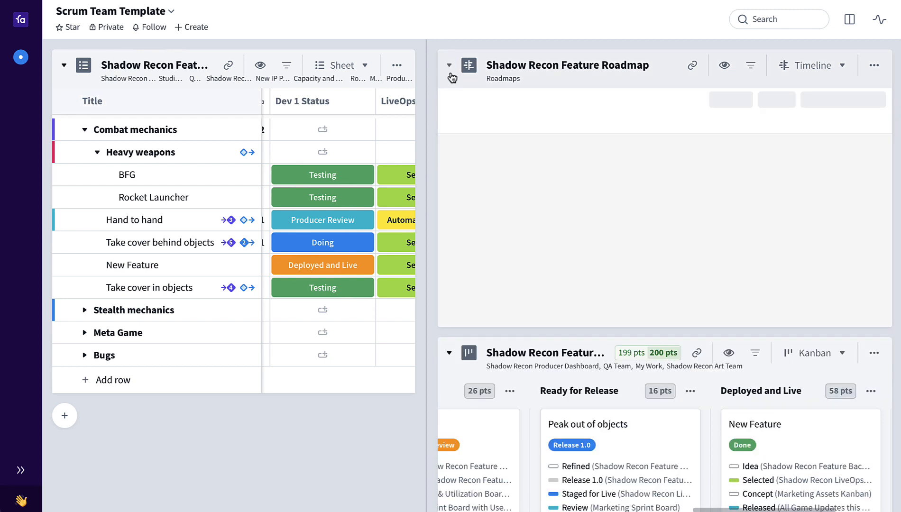
left_click(450, 64)
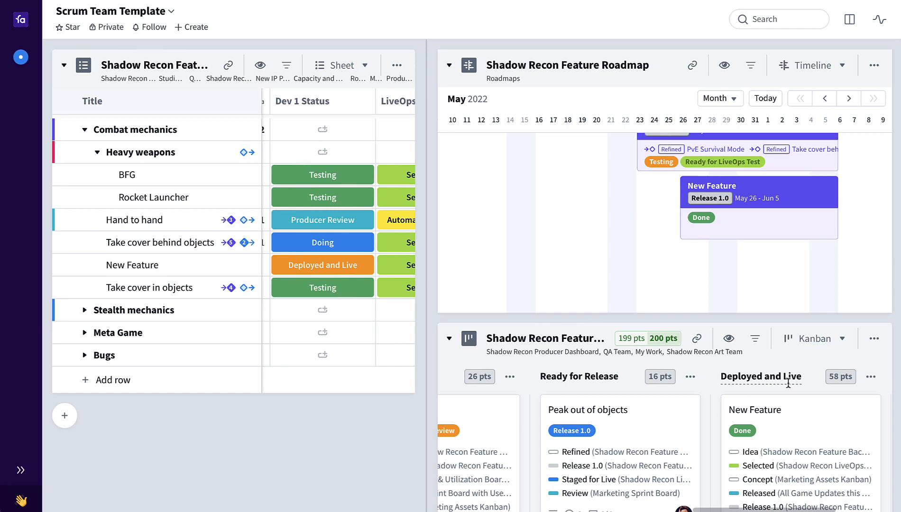
scroll("down", 3)
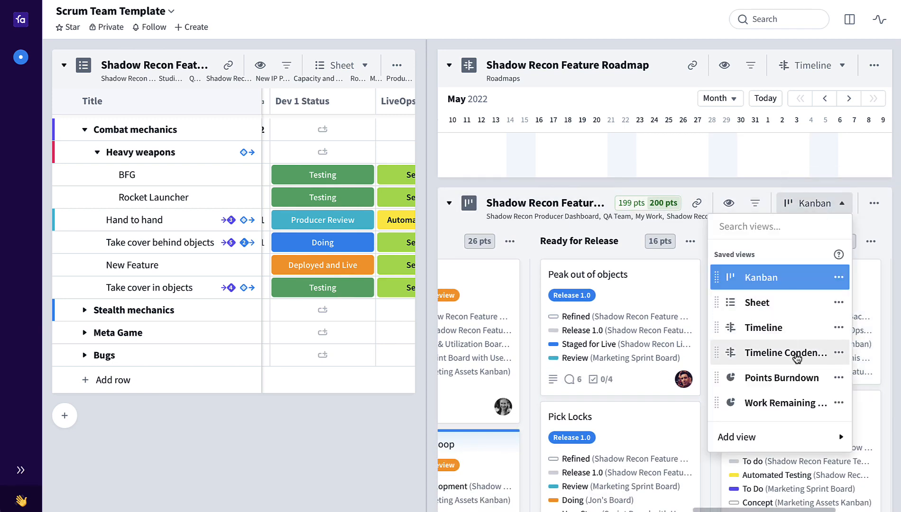
Show the sprint board as a Points Burndown chart for August with the ideal burndown line
left_click(781, 377)
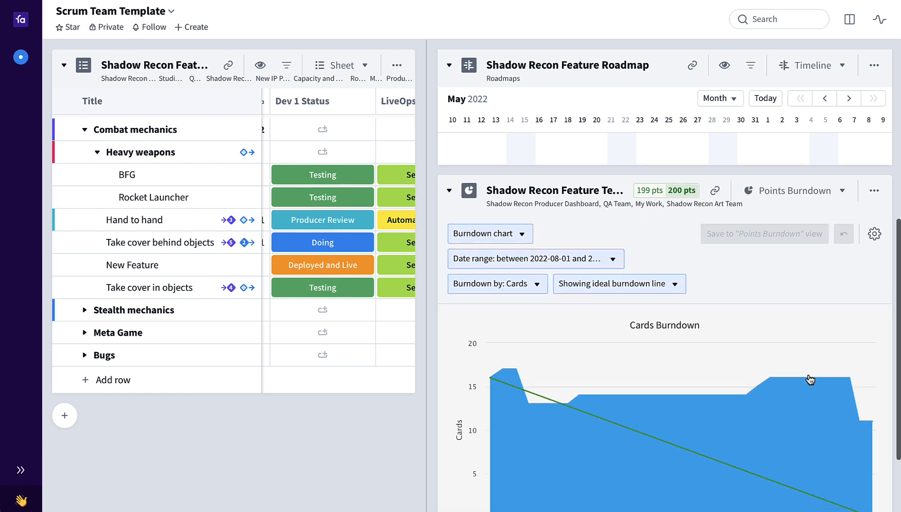
scroll("down", 3)
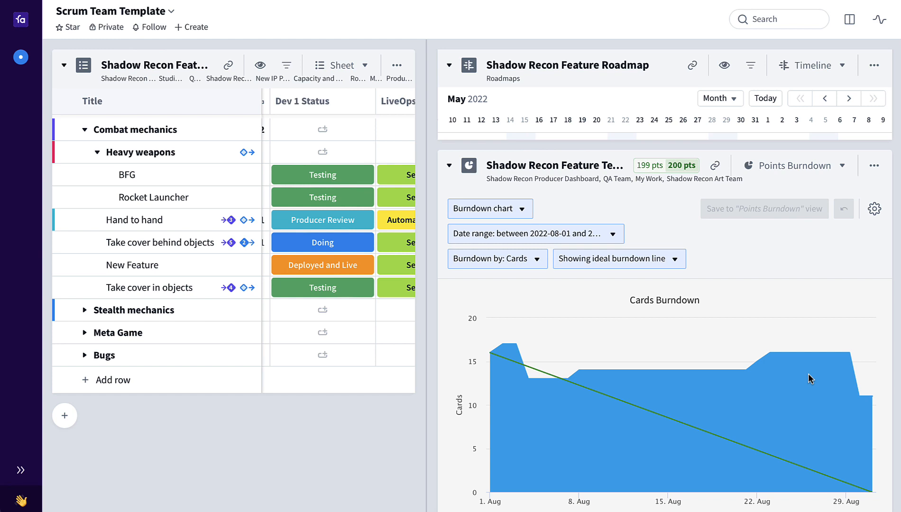
mouse_move(742, 253)
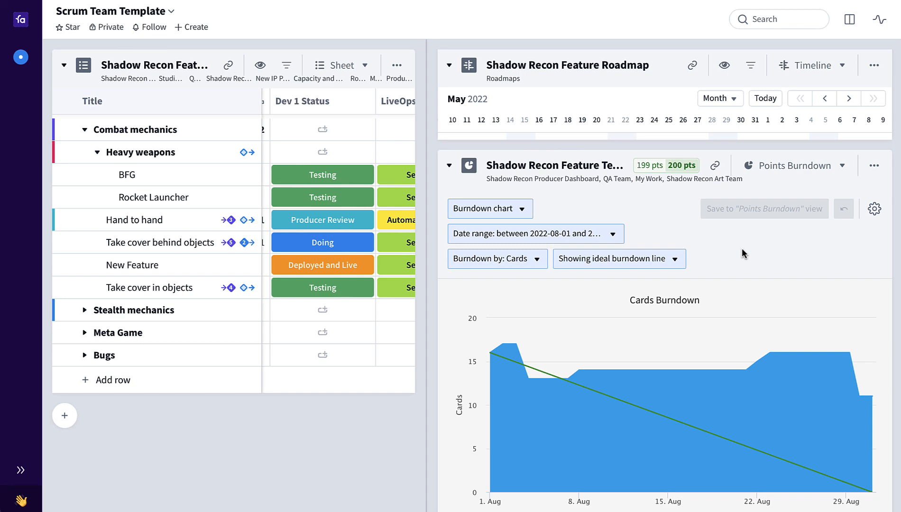